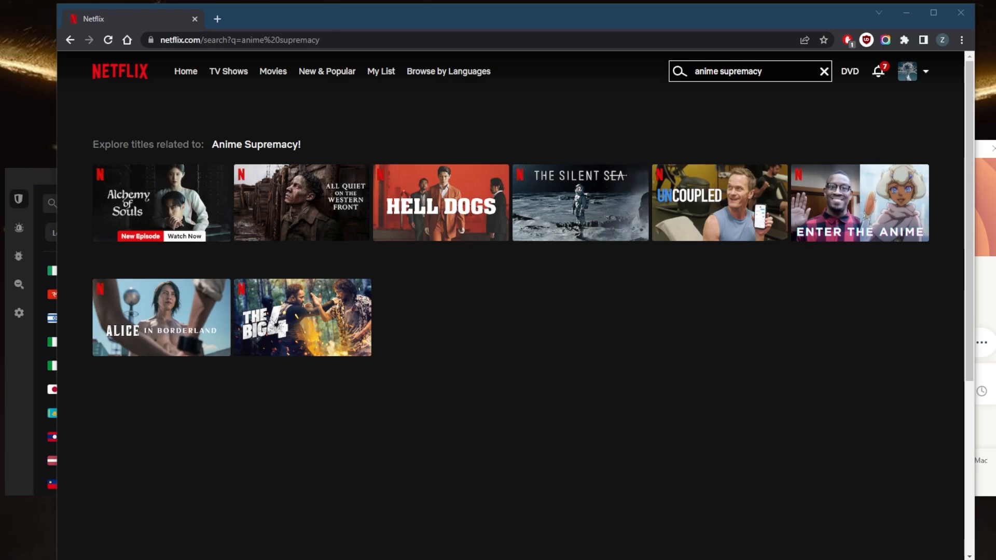
Bring the ExpressVPN window, still Not Connected, to the front over the Netflix results.
click(617, 325)
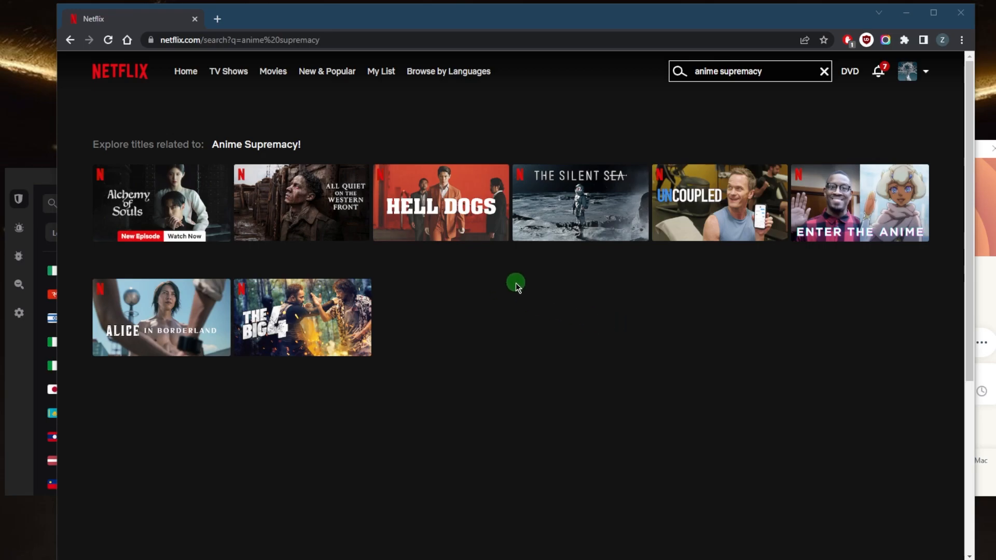
mouse_move(539, 300)
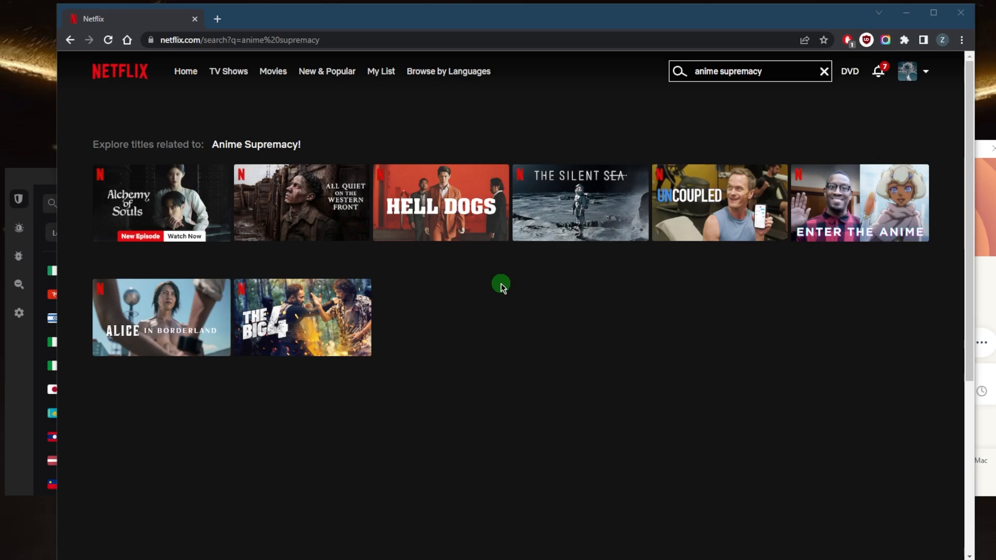
mouse_move(533, 316)
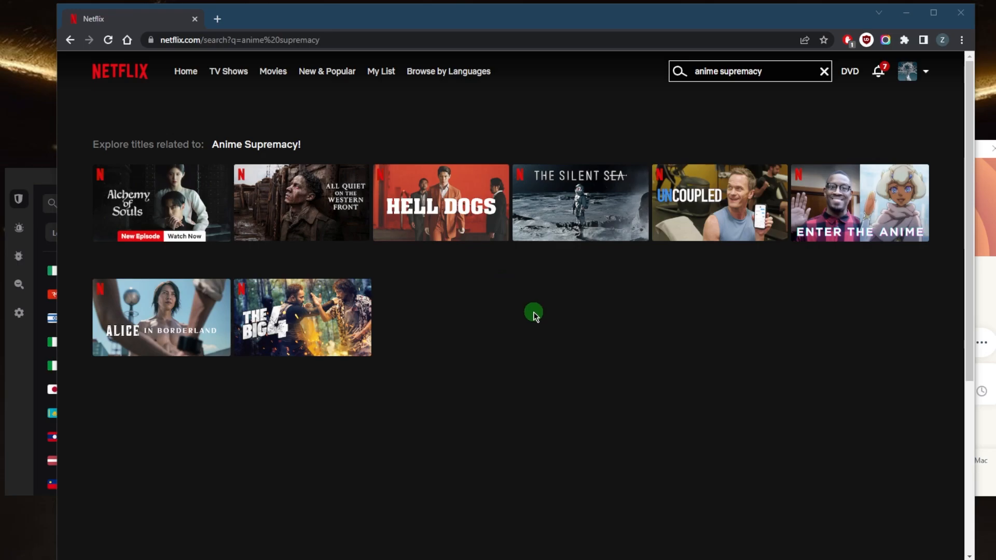
mouse_move(506, 321)
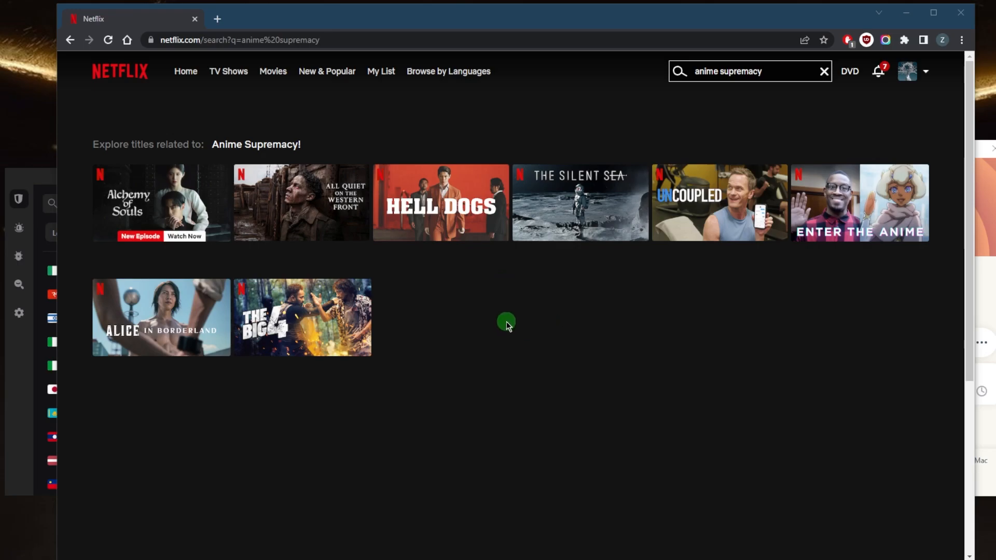
mouse_move(669, 350)
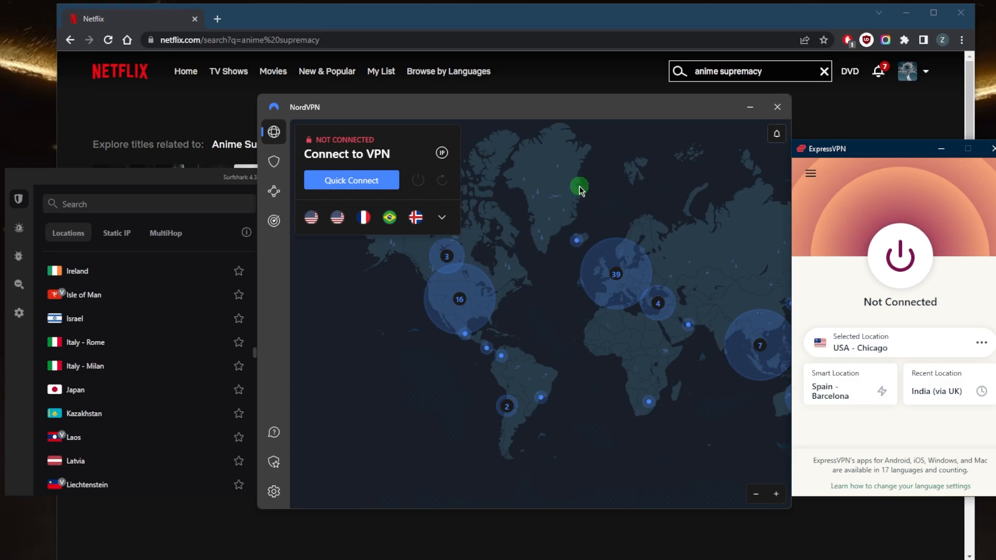
mouse_move(287, 166)
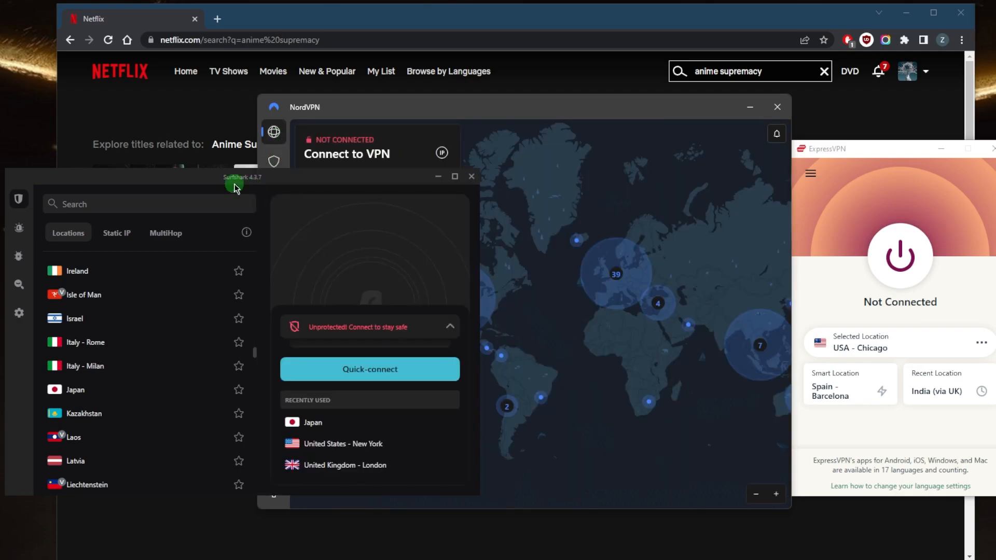
mouse_move(227, 317)
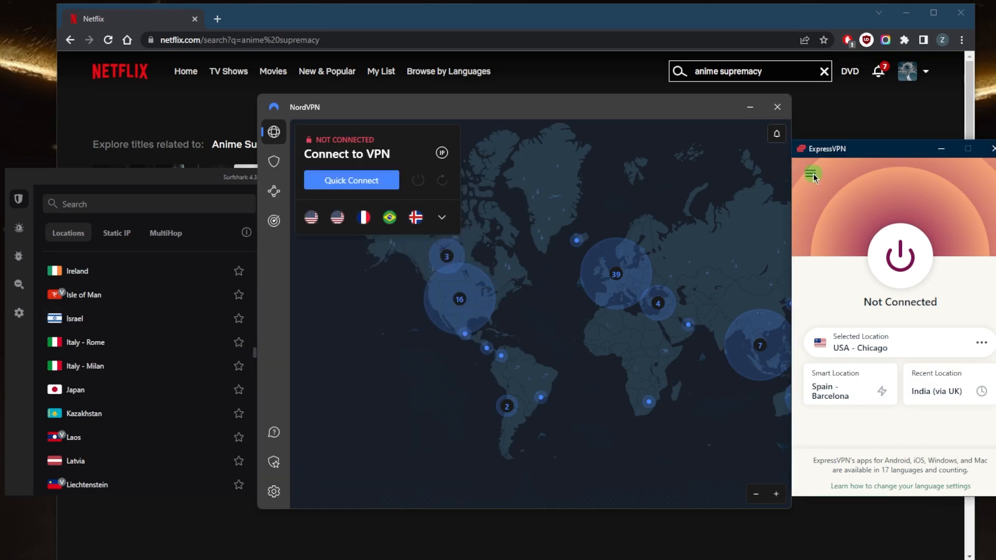
click(812, 173)
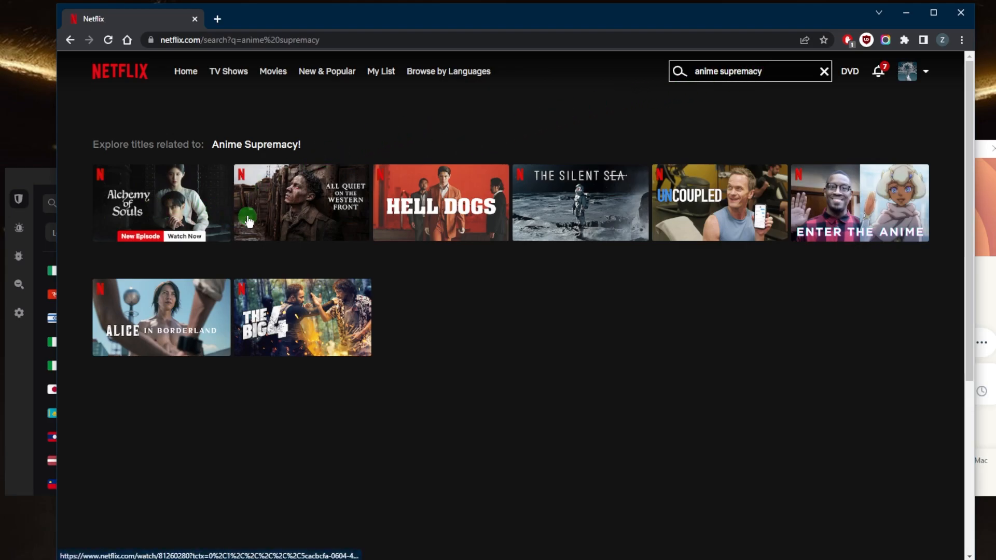
mouse_move(563, 267)
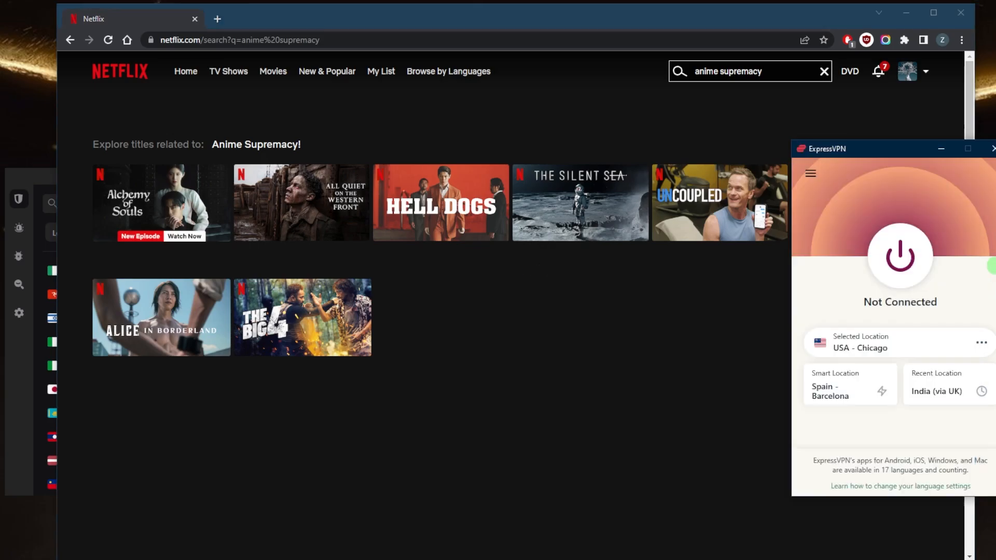
Choose Japan - Shibuya from VPN Locations under Asia Pacific and begin connecting.
click(810, 174)
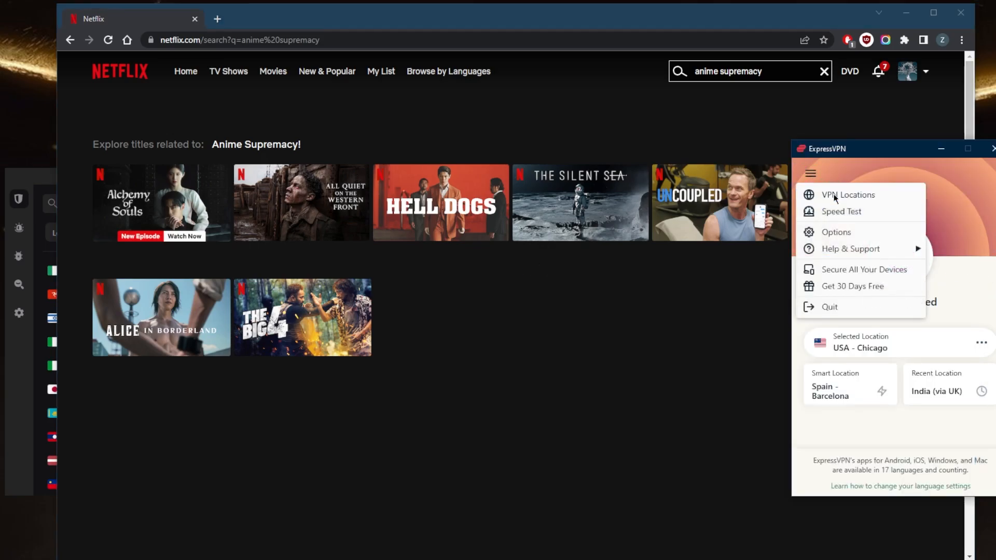
click(848, 194)
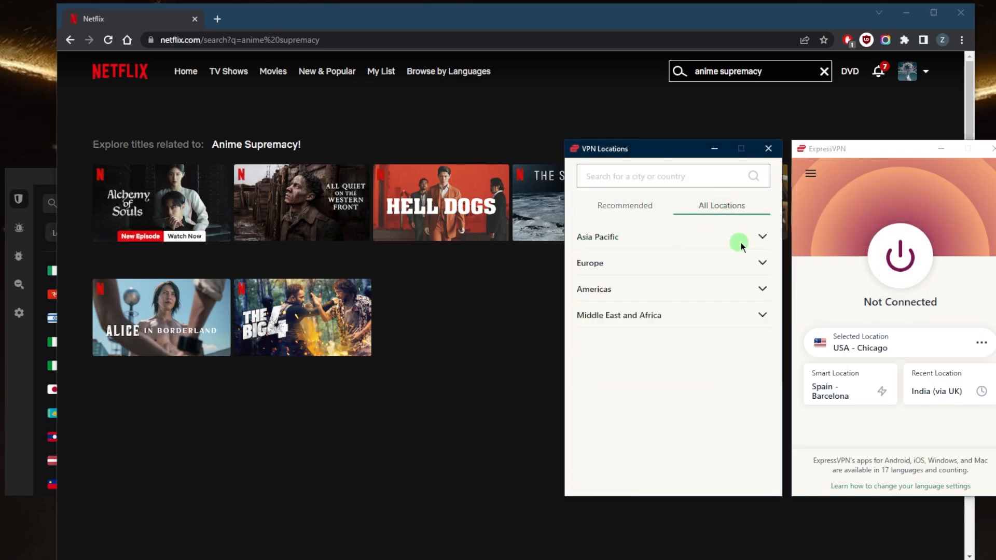
click(737, 243)
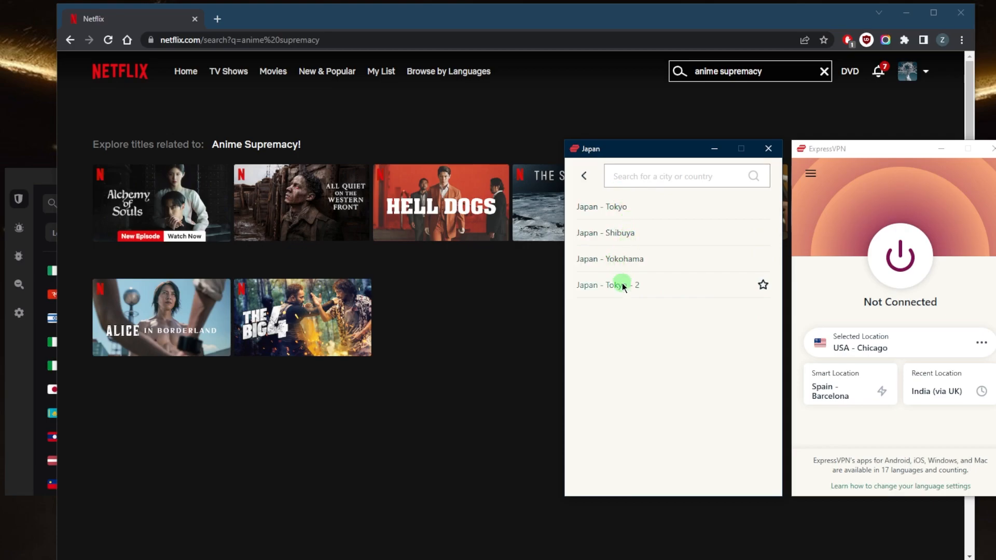
click(603, 232)
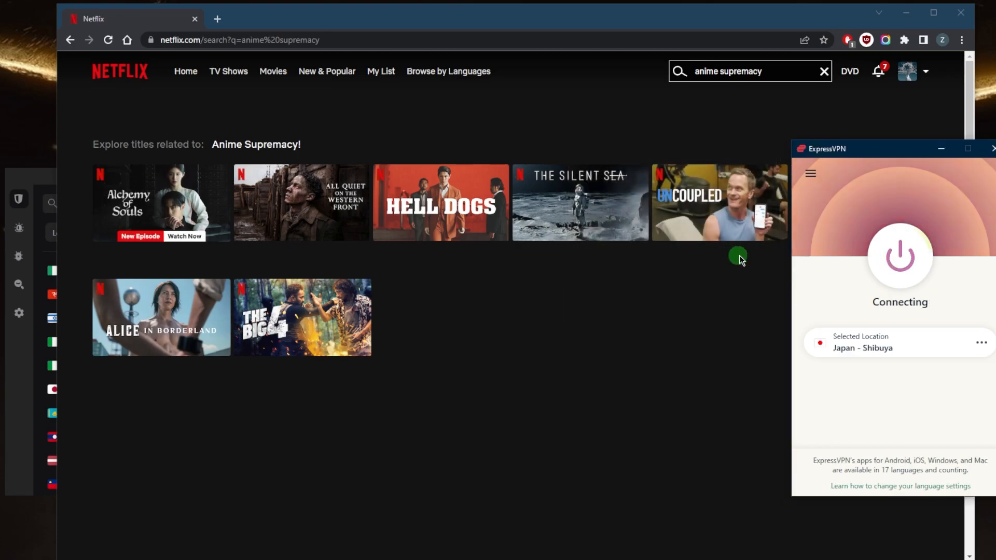
mouse_move(646, 296)
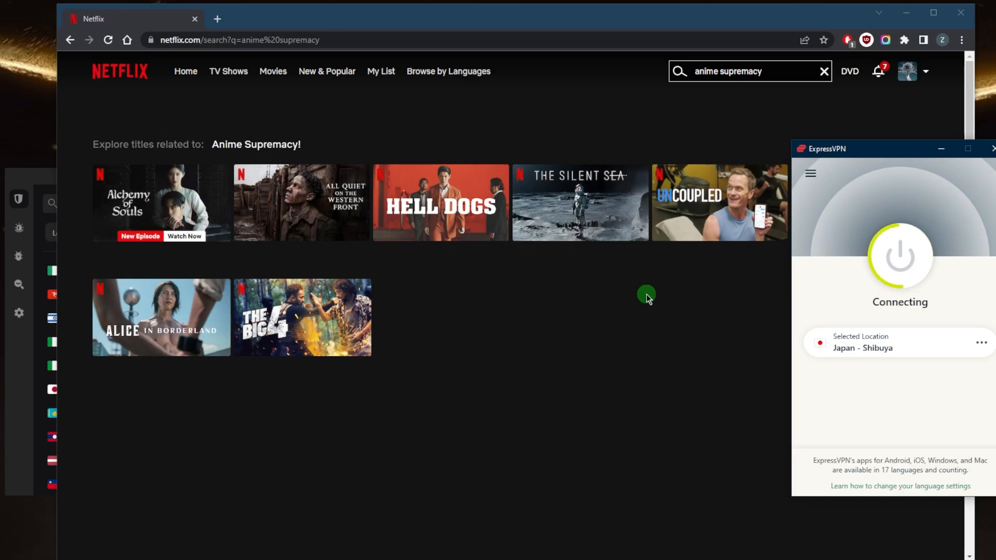
mouse_move(120, 40)
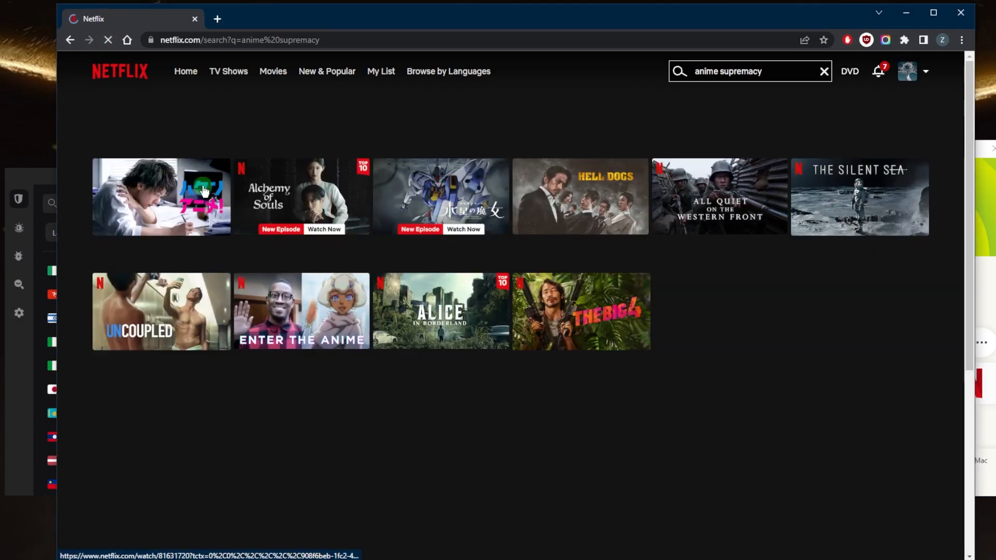
mouse_move(160, 197)
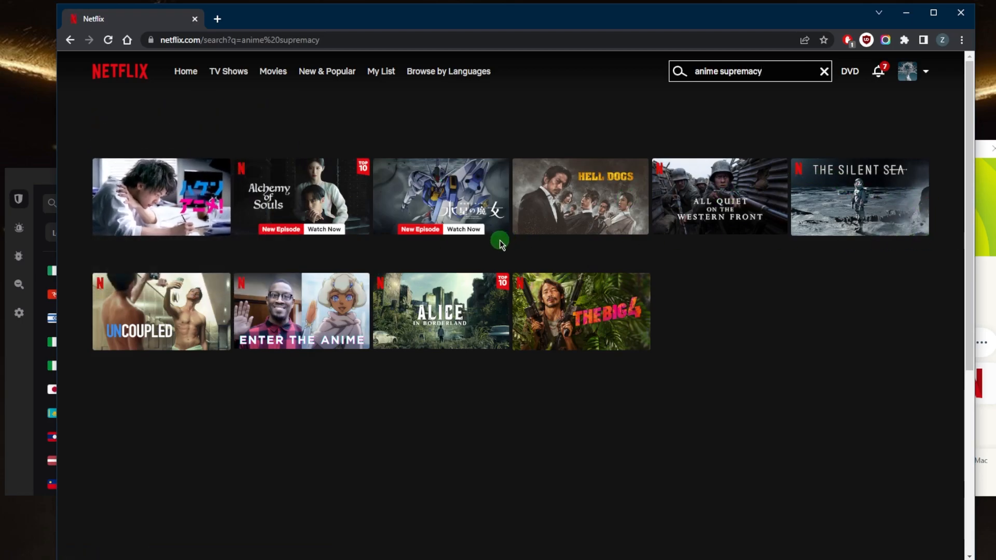
mouse_move(162, 197)
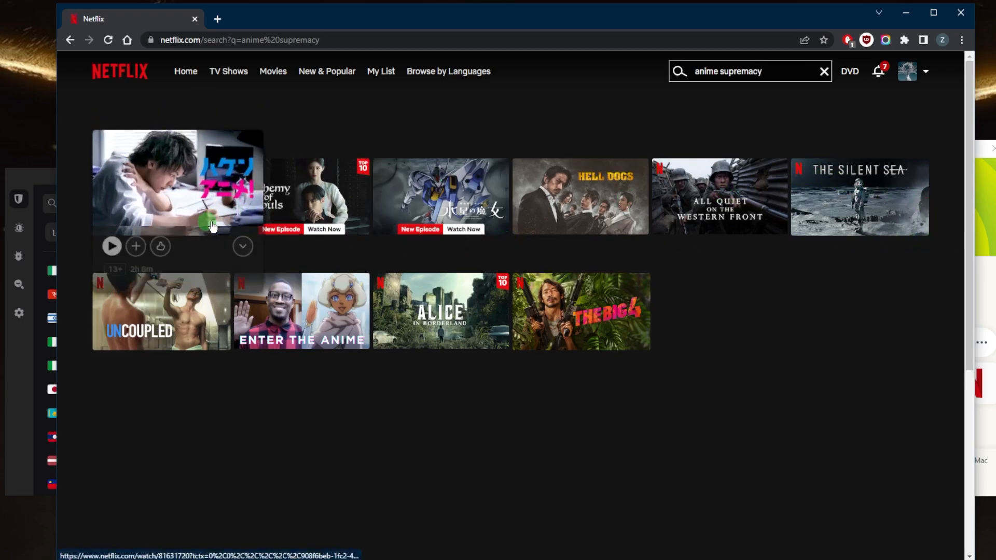
mouse_move(656, 489)
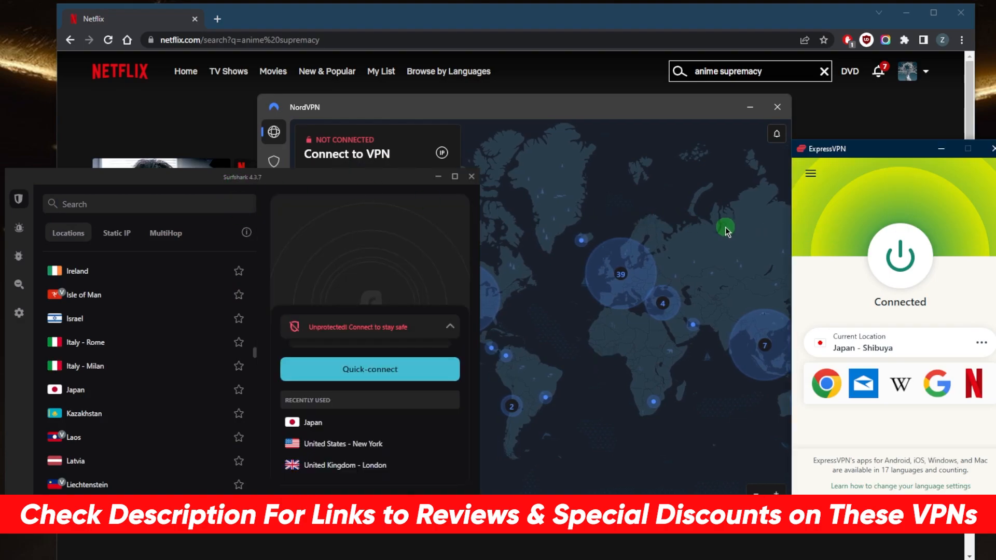
mouse_move(619, 233)
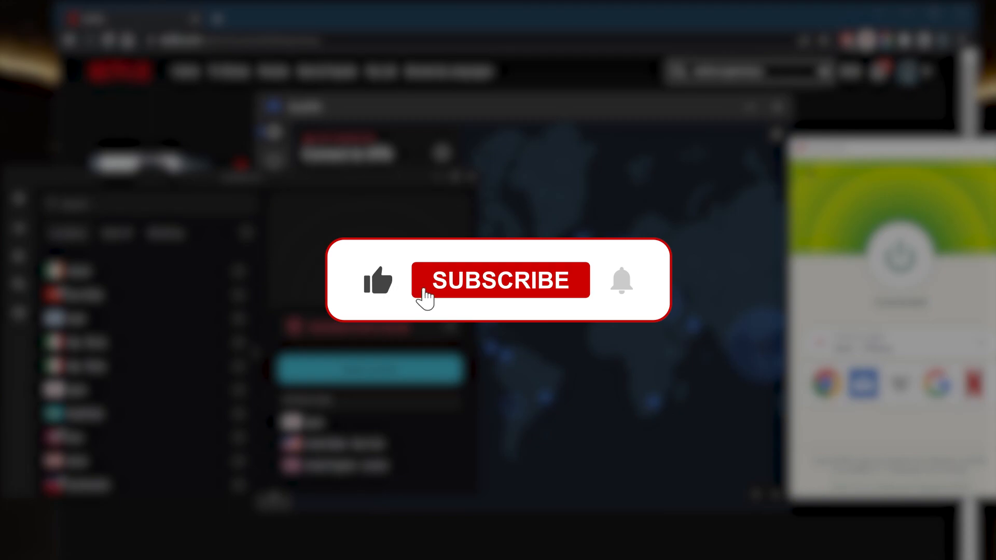
click(499, 279)
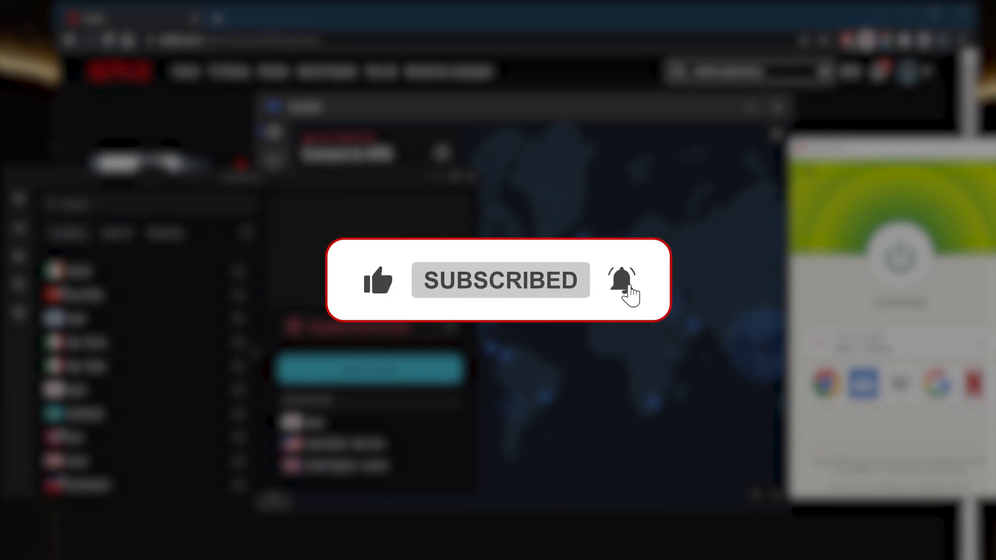